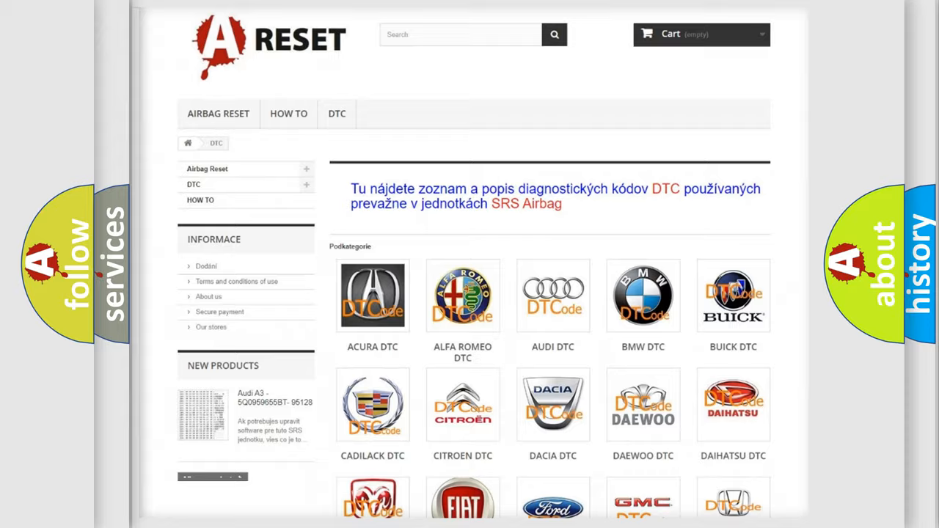
pyautogui.scroll(-3)
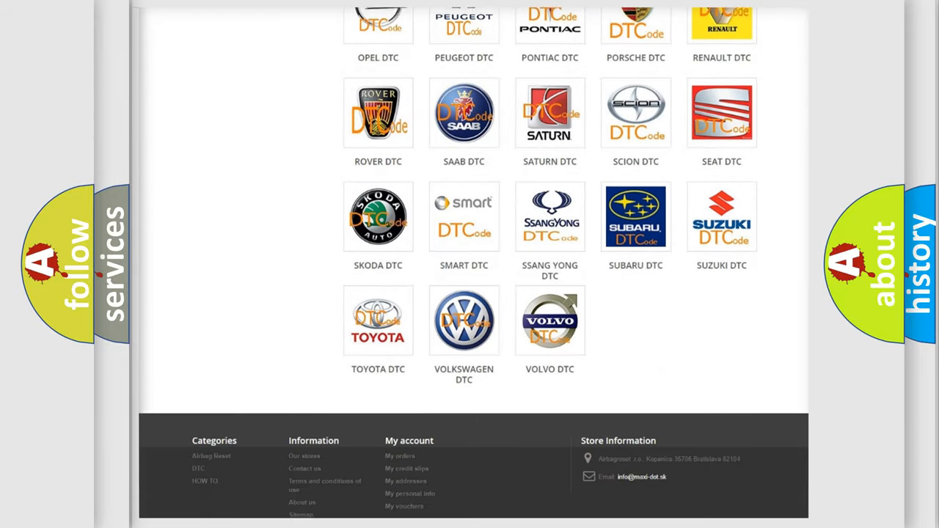
pyautogui.scroll(-3)
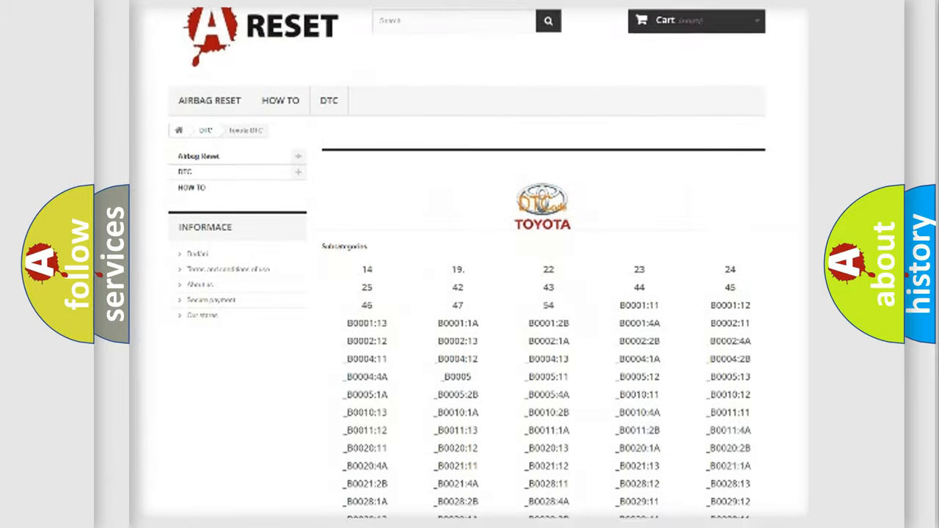
pyautogui.scroll(-3)
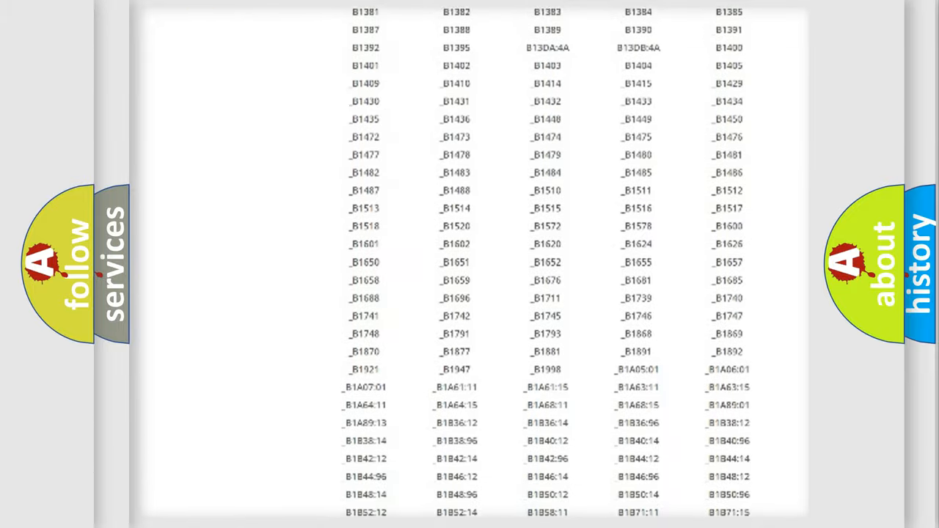